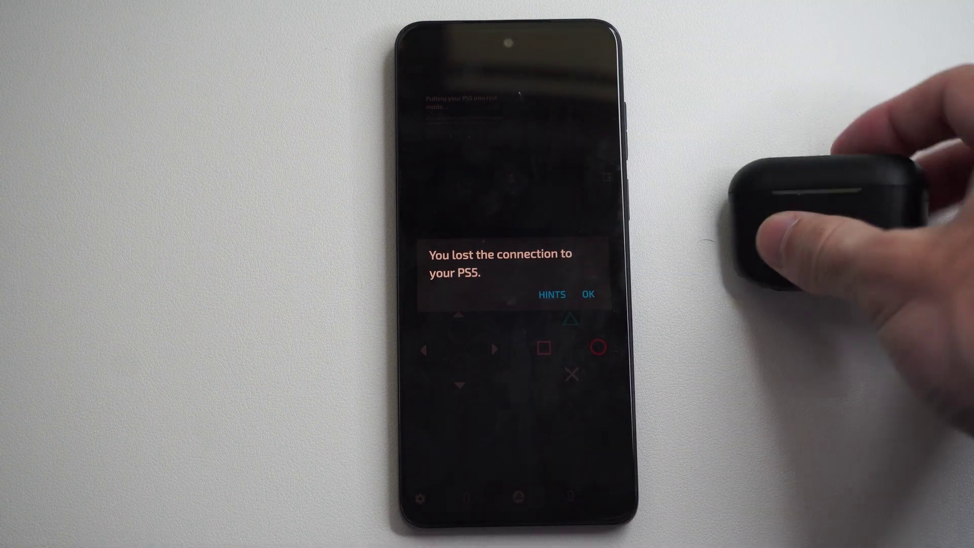
Dismiss the game's lost-connection message with OK and bring up Quick Settings.
click(587, 294)
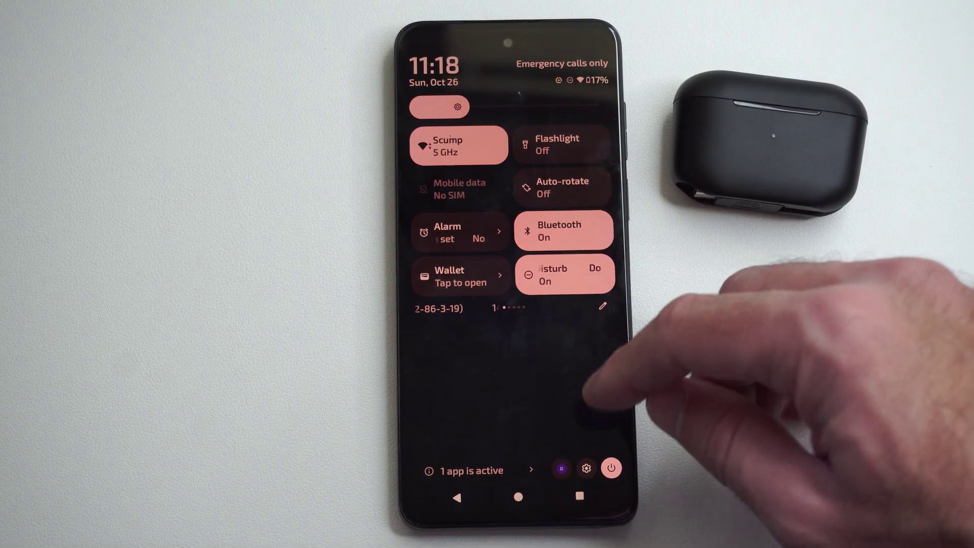
Go from Quick Settings into Settings and the Connected devices page.
click(585, 468)
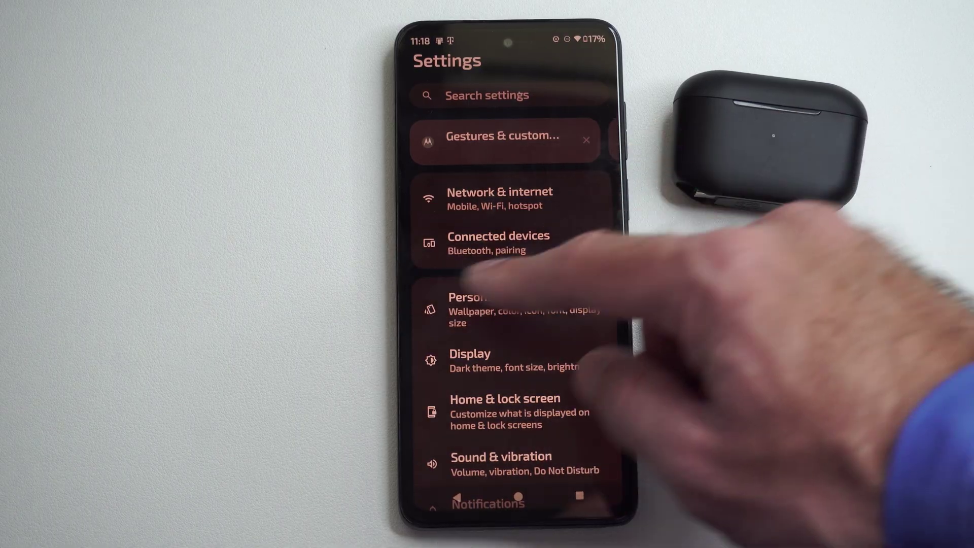
click(499, 243)
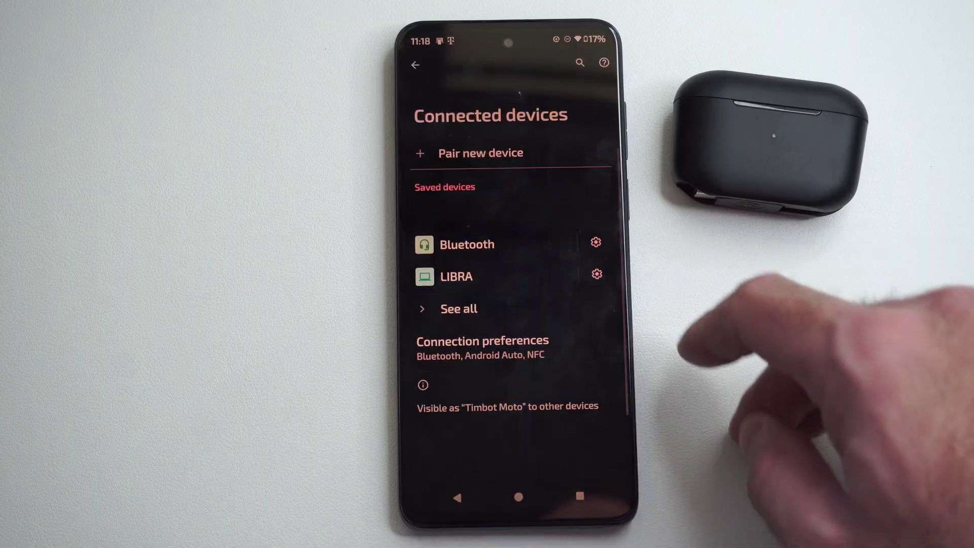
Expand the saved devices list, view K-8300's device details, and return.
click(458, 309)
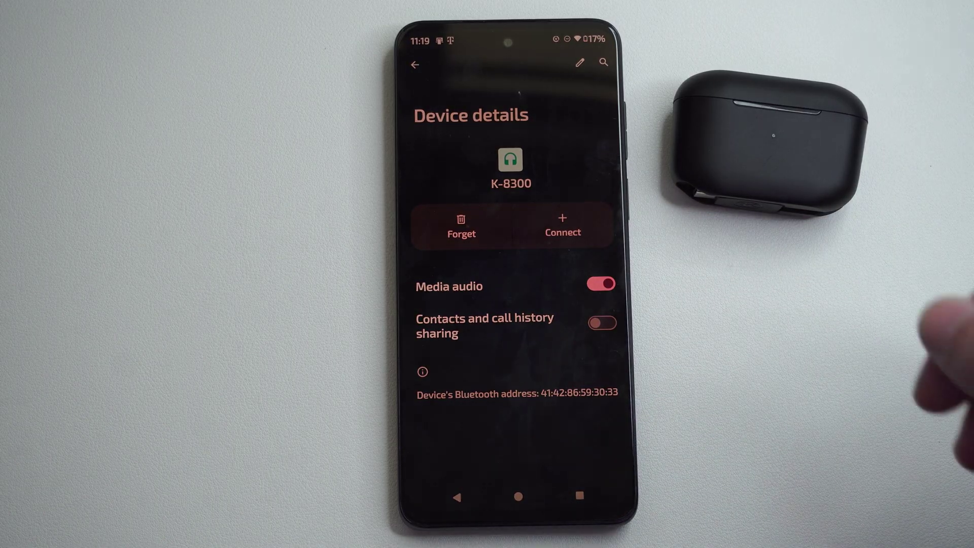
click(415, 65)
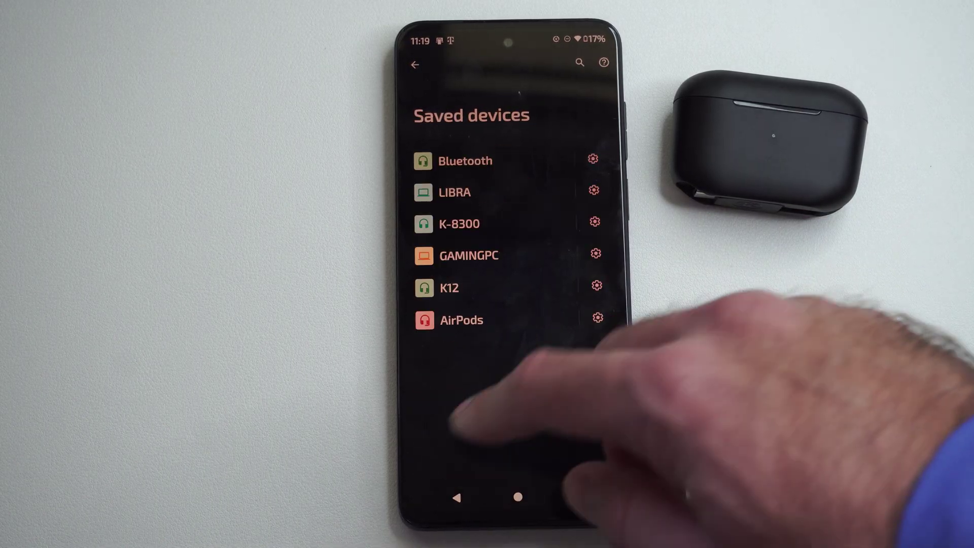